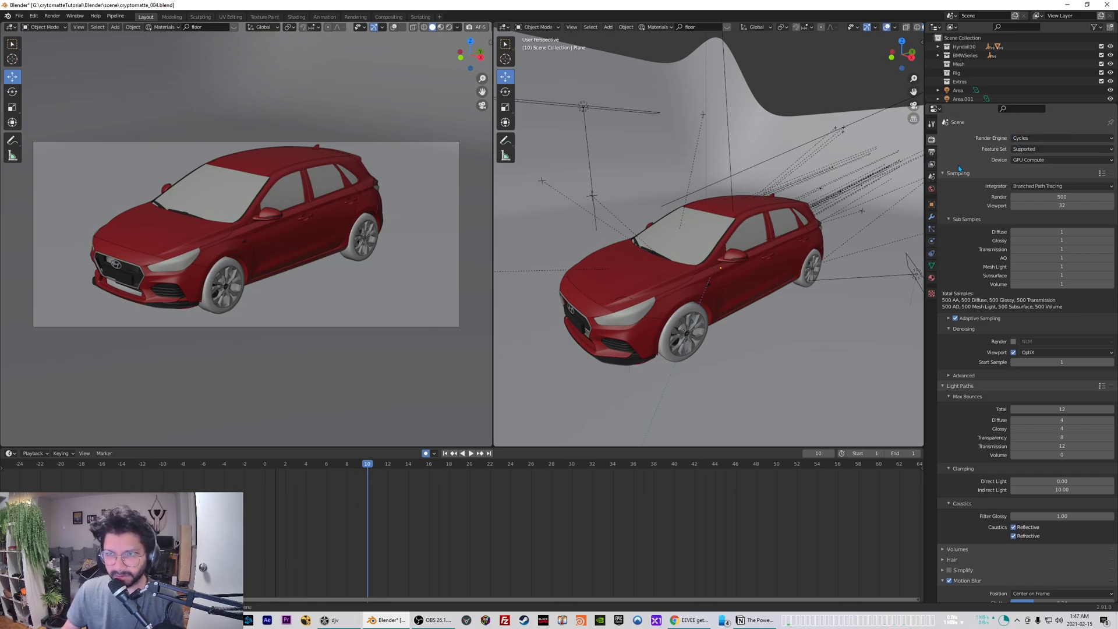
# Enable the Cryptomatte Object pass in View Layer Properties, then move to output settings.
pyautogui.click(931, 135)
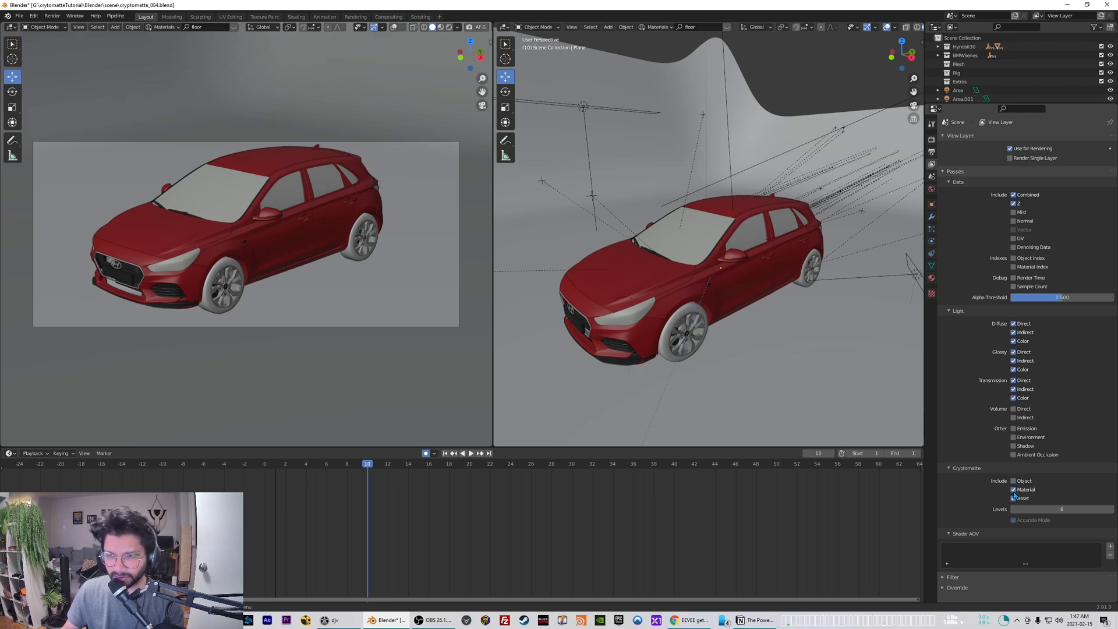
pyautogui.click(1012, 480)
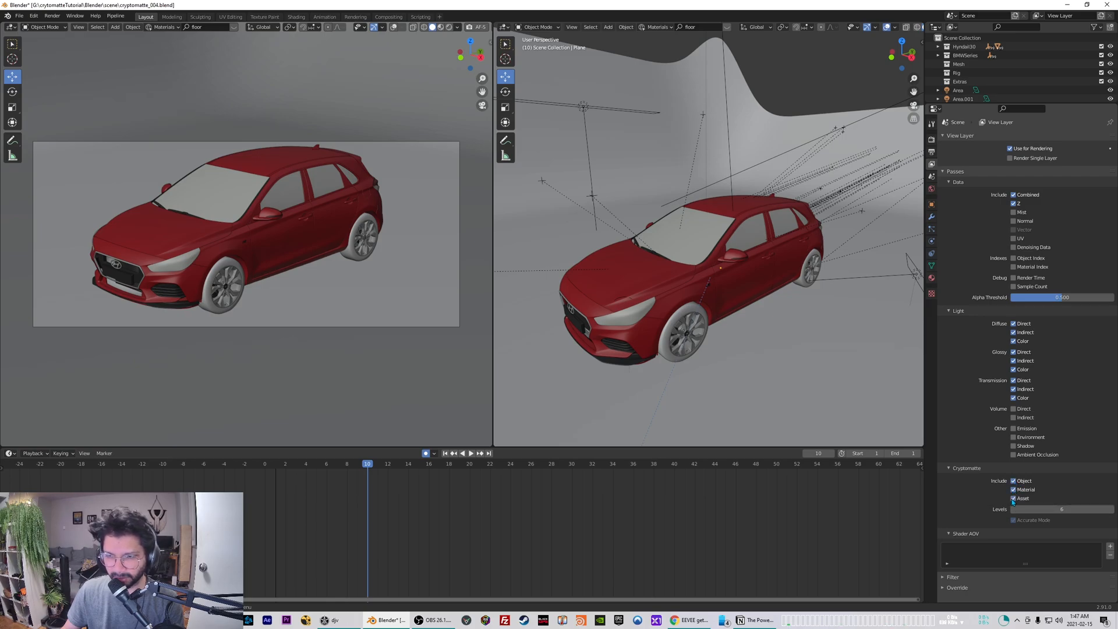
pyautogui.click(932, 155)
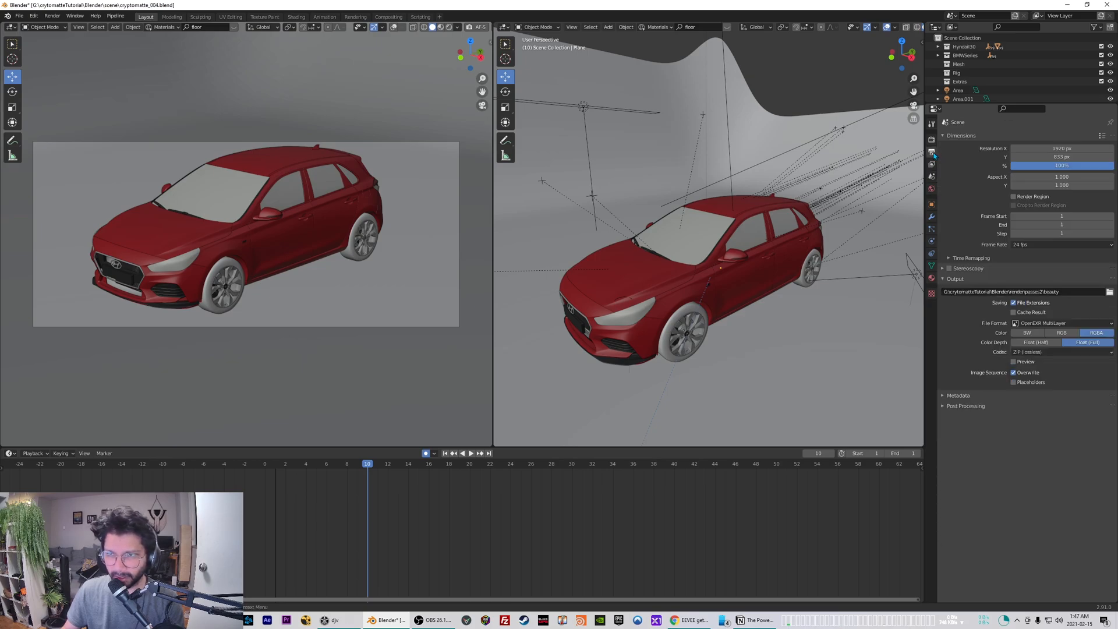
# Save renders as OpenEXR MultiLayer to a cryptomatteCar file in the cryptomatte folder.
pyautogui.click(1045, 323)
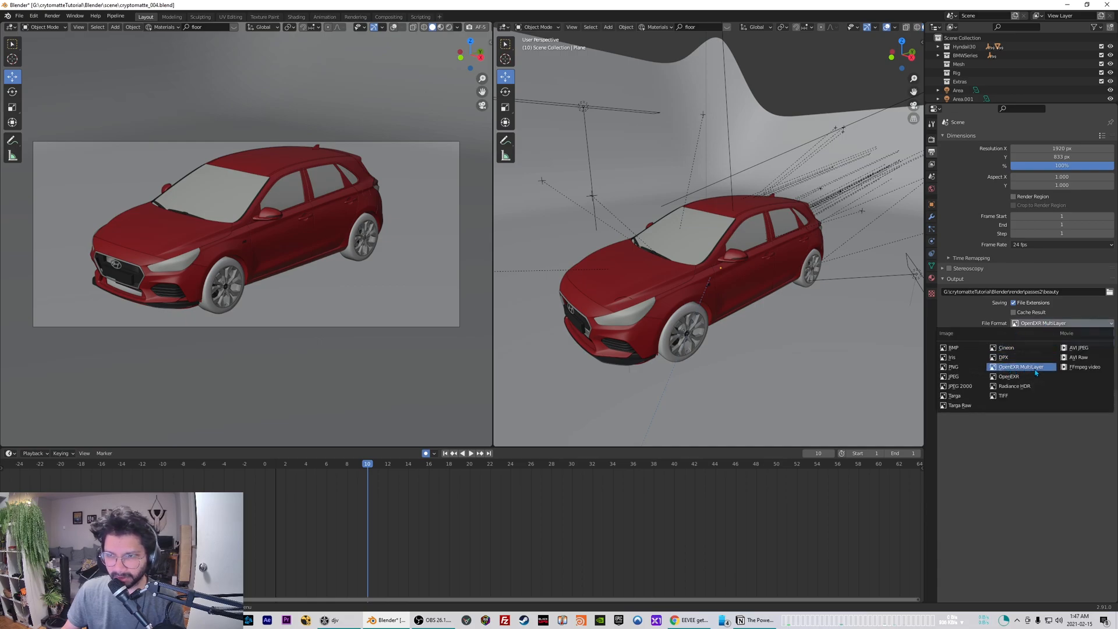
pyautogui.click(1022, 367)
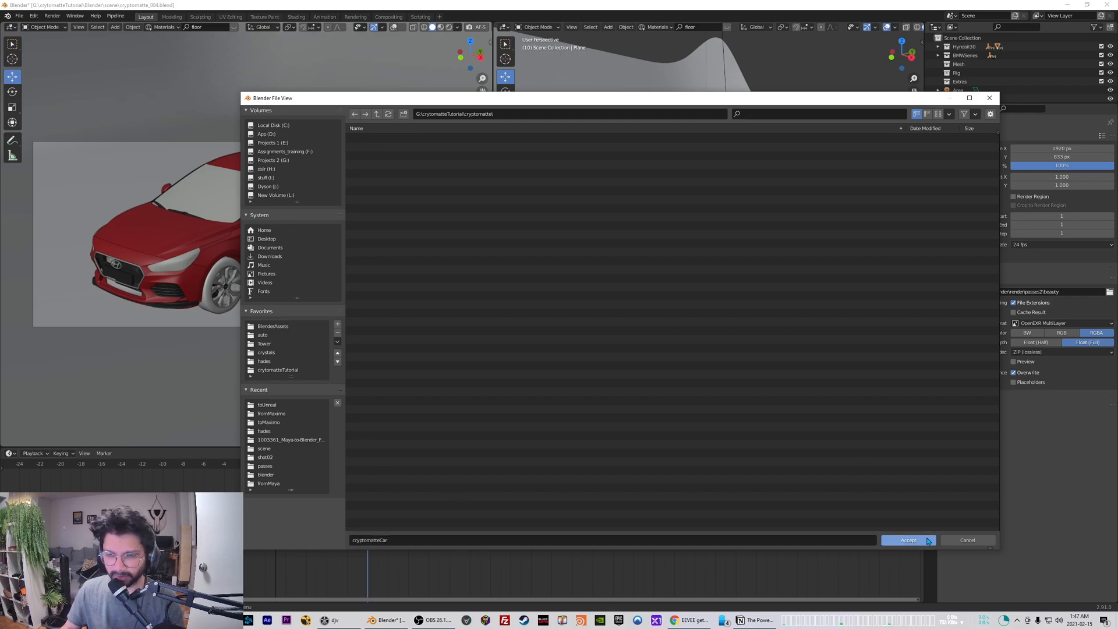
pyautogui.click(907, 539)
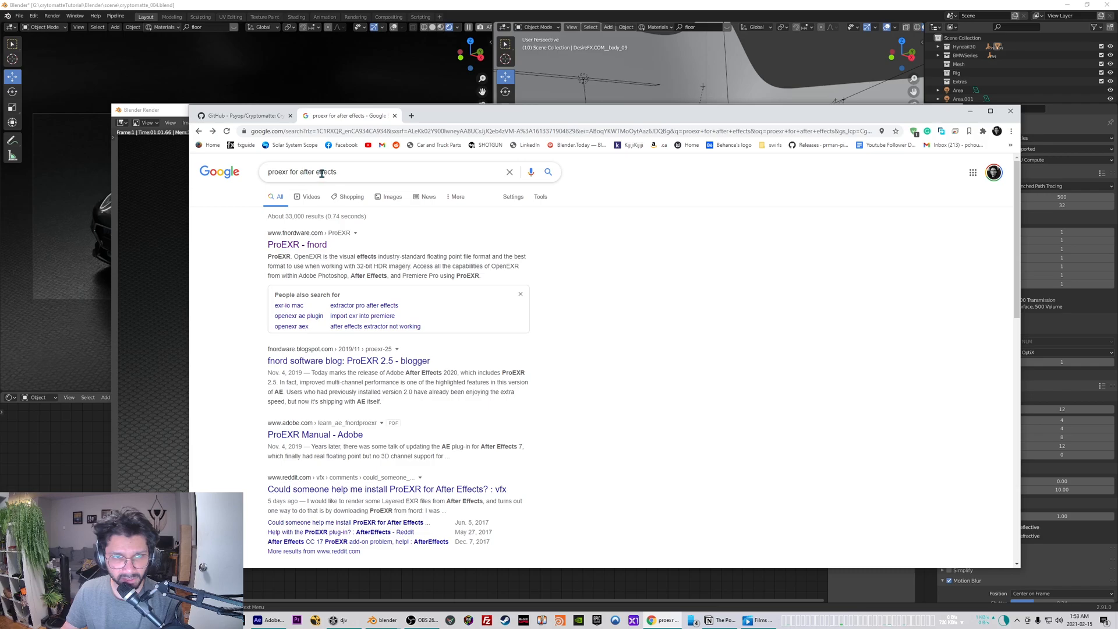
# Search Google for "proexr for after effects" and pick the fnord ProEXR result.
pyautogui.click(297, 243)
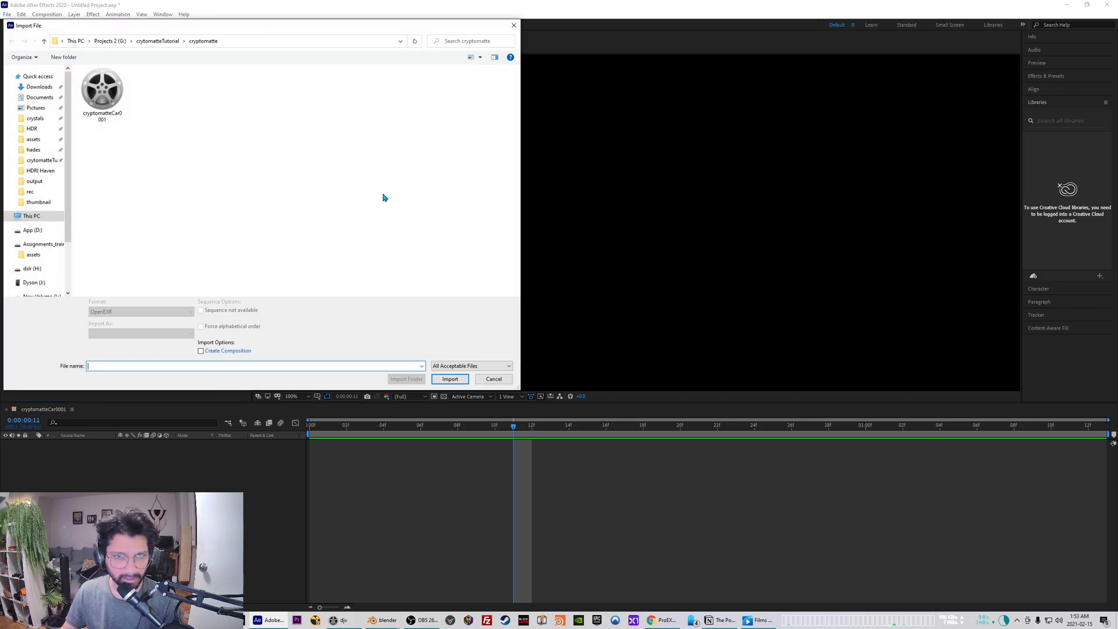
# Import the cryptomatteCar0001 EXR render from the cryptomatte folder as footage.
pyautogui.click(102, 89)
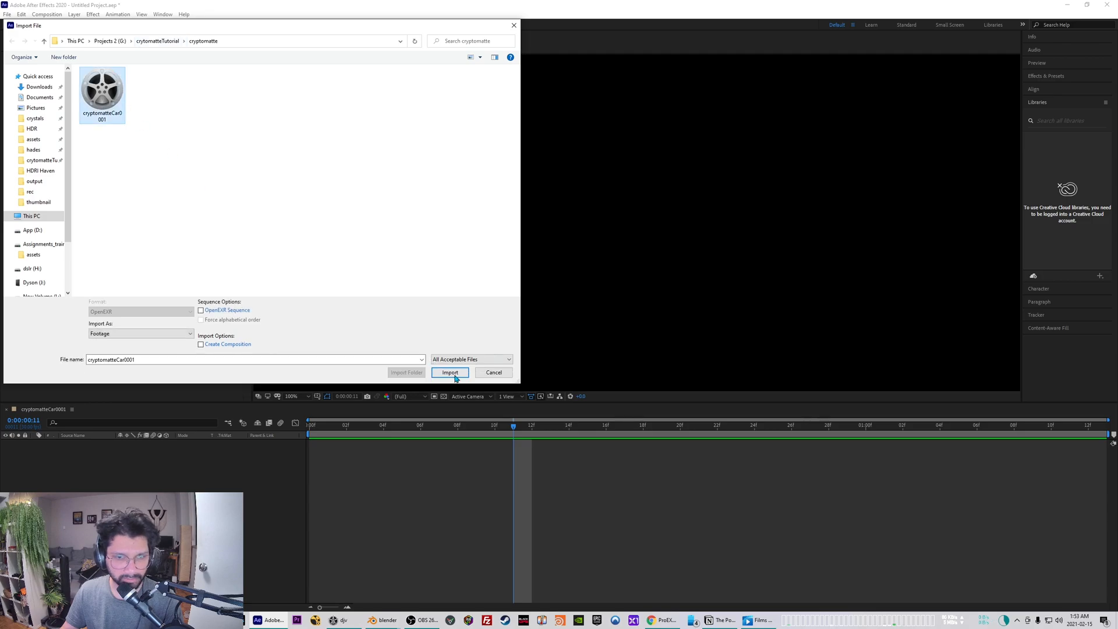
pyautogui.click(450, 372)
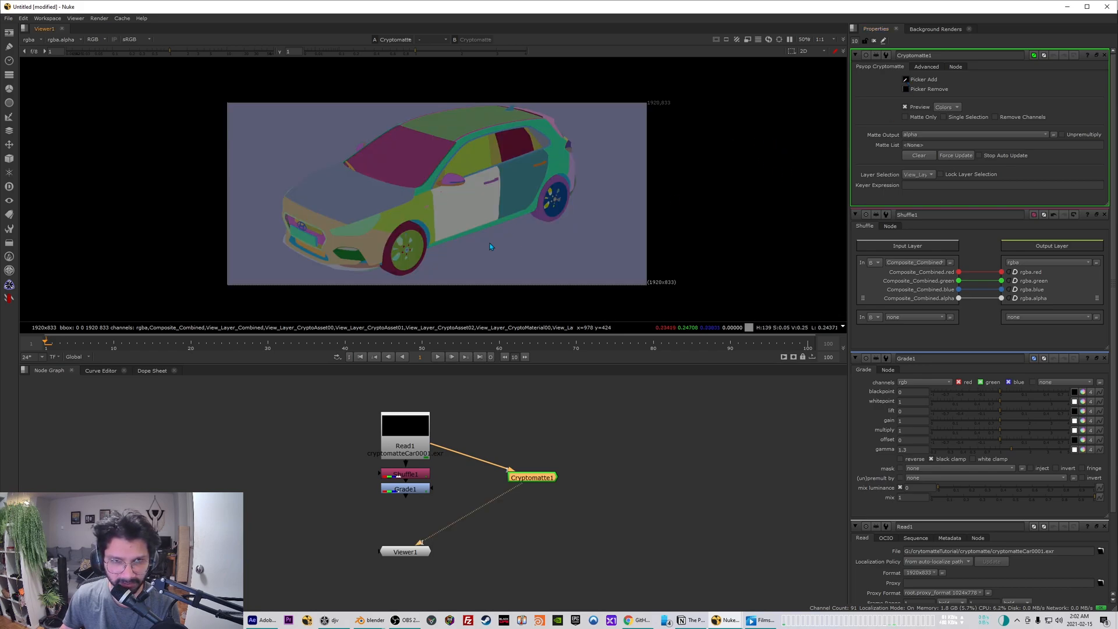
# Pick the car's front door in the Viewer so Cryptomatte1 adds it to the matte.
pyautogui.click(460, 185)
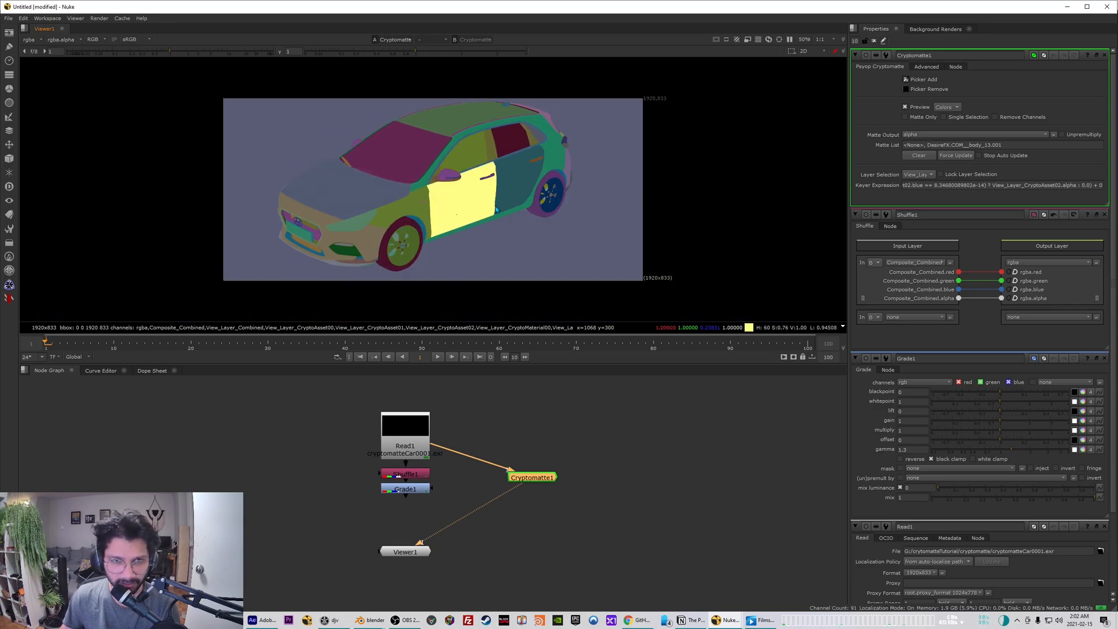